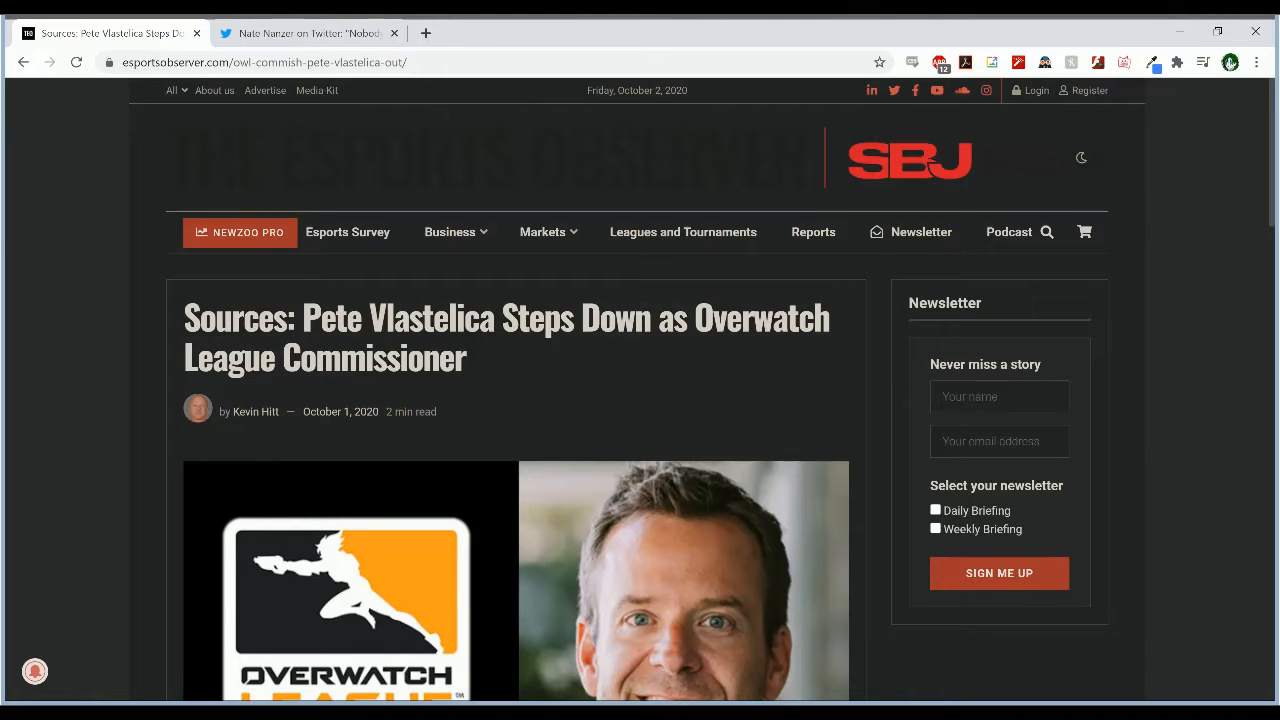
{"action": "mouse_move", "coordinate": [533, 343]}
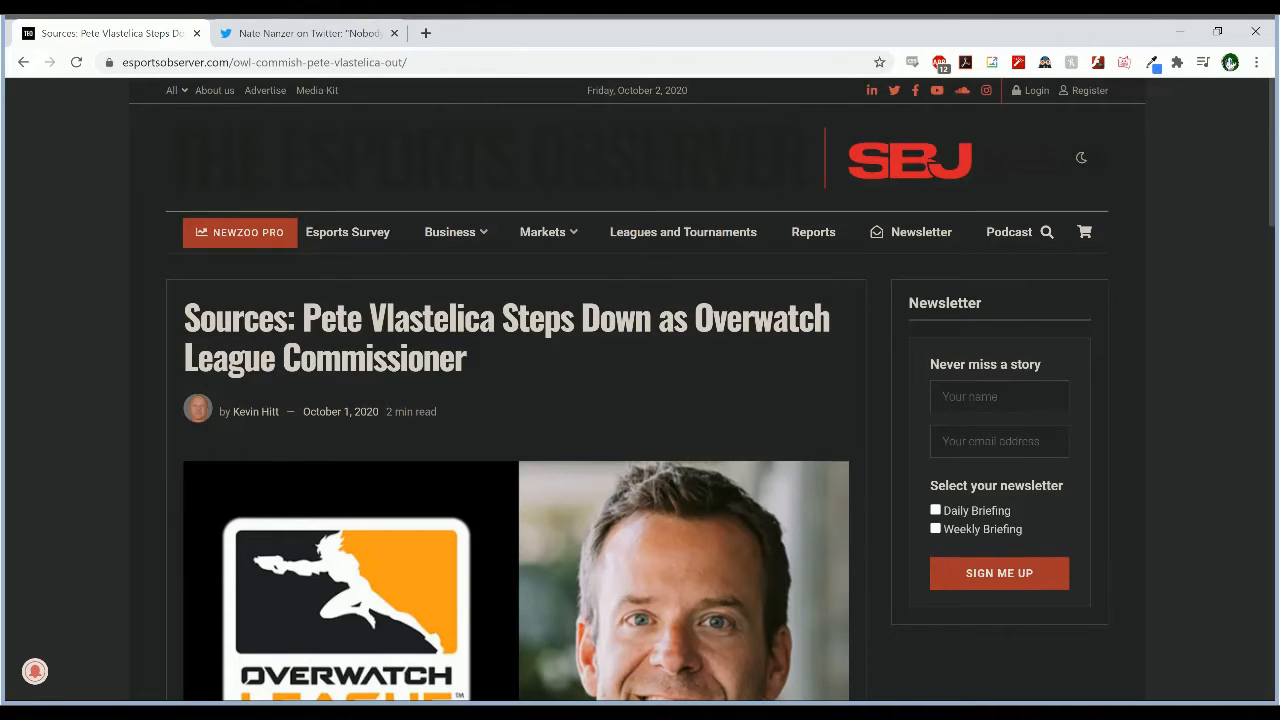
Step: Scroll past the headline and photo to the article's opening paragraphs
{"action": "scroll", "scroll_direction": "down", "scroll_amount": 3}
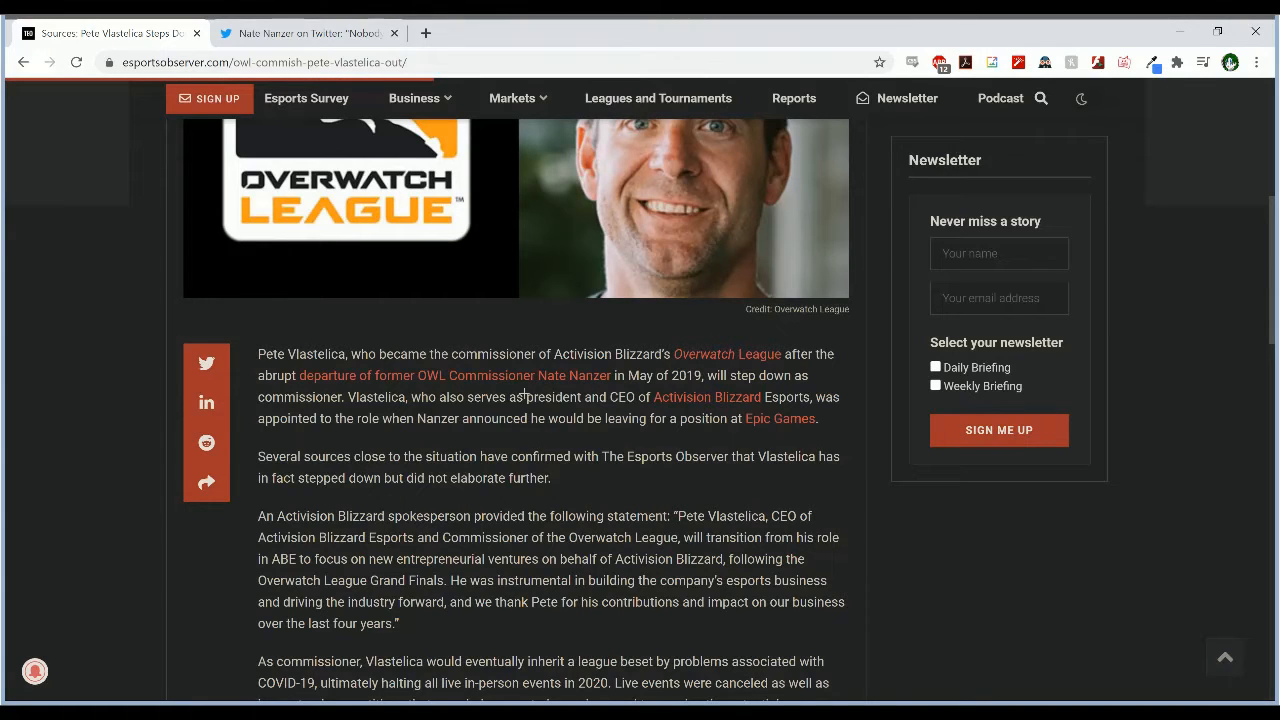
Step: Read down past the Activision Blizzard statement and COVID-19 paragraph to Related posts
{"action": "scroll", "scroll_direction": "down", "scroll_amount": 3}
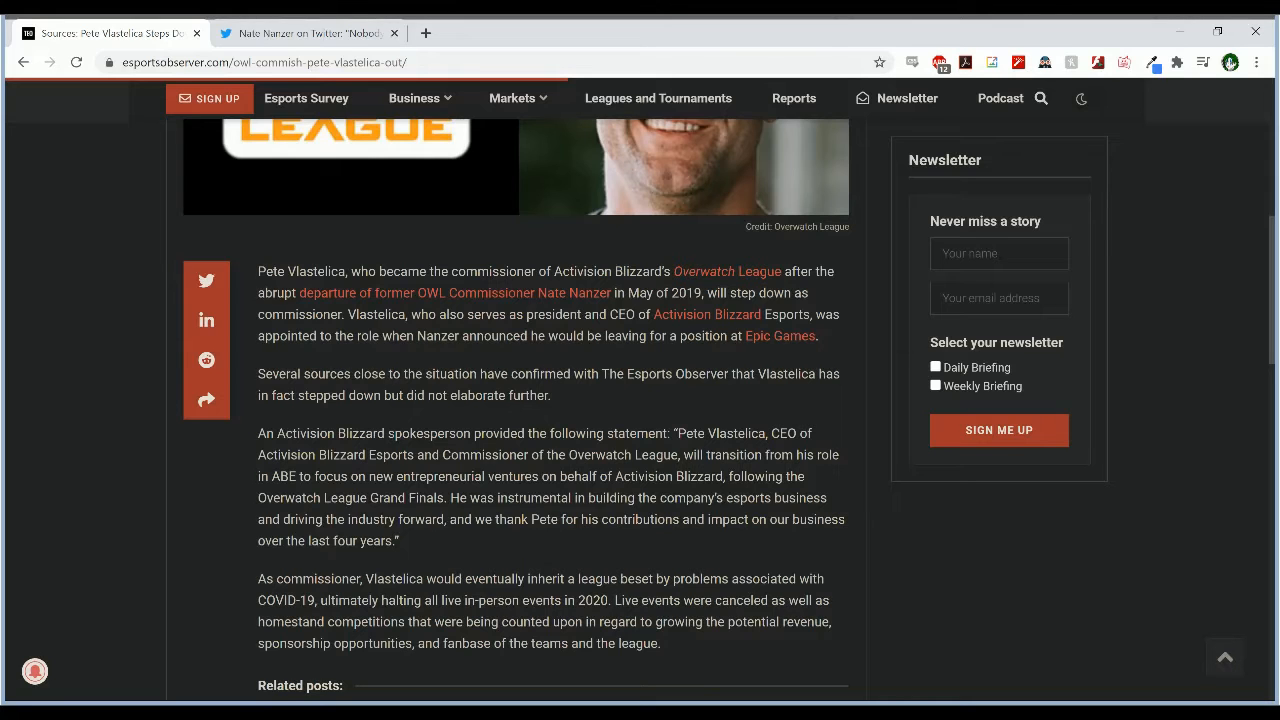
{"action": "scroll", "scroll_direction": "down", "scroll_amount": 3}
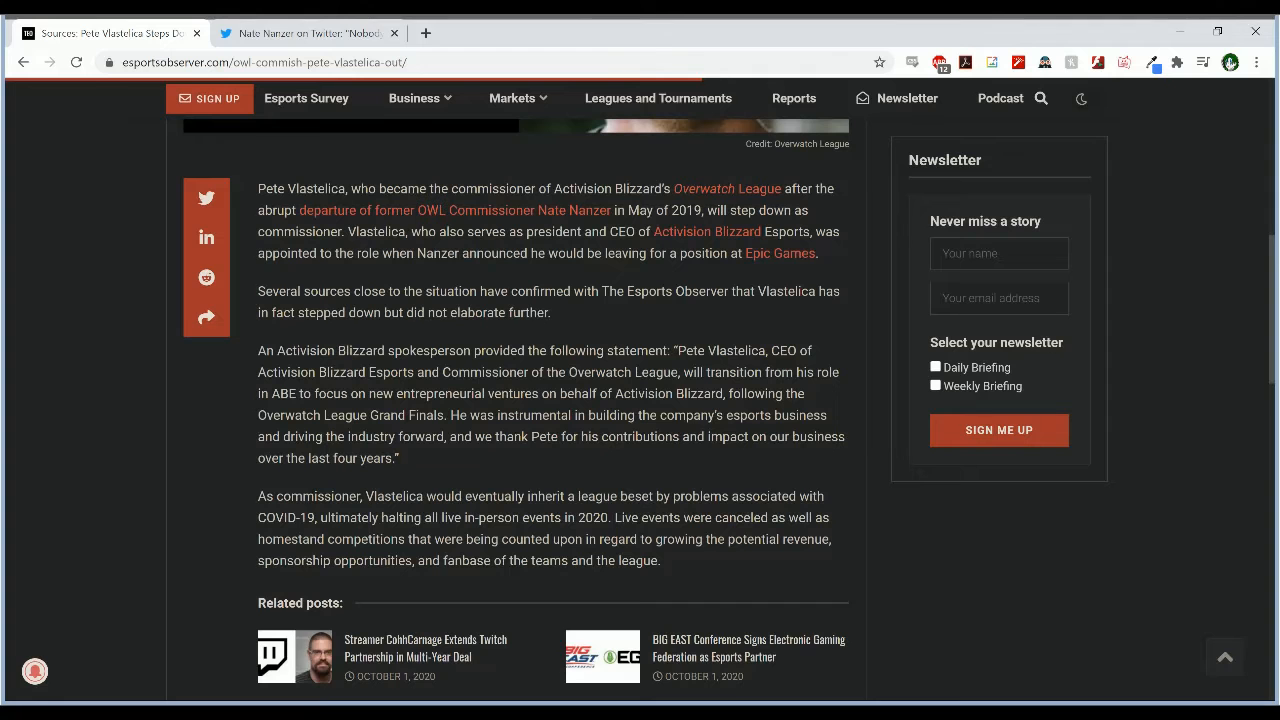
{"action": "scroll", "scroll_direction": "down", "scroll_amount": 3}
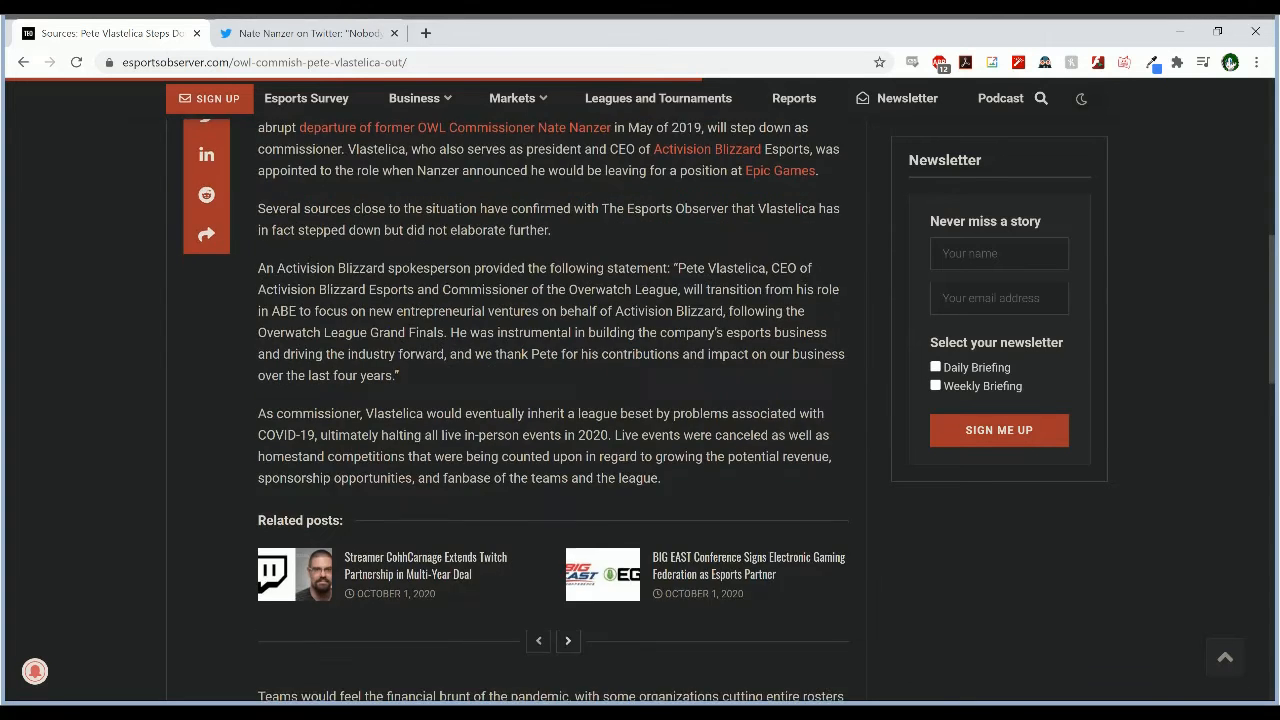
Step: Scroll to the editor's note, tags and Previous/Next Post links at the article's end
{"action": "scroll", "scroll_direction": "down", "scroll_amount": 3}
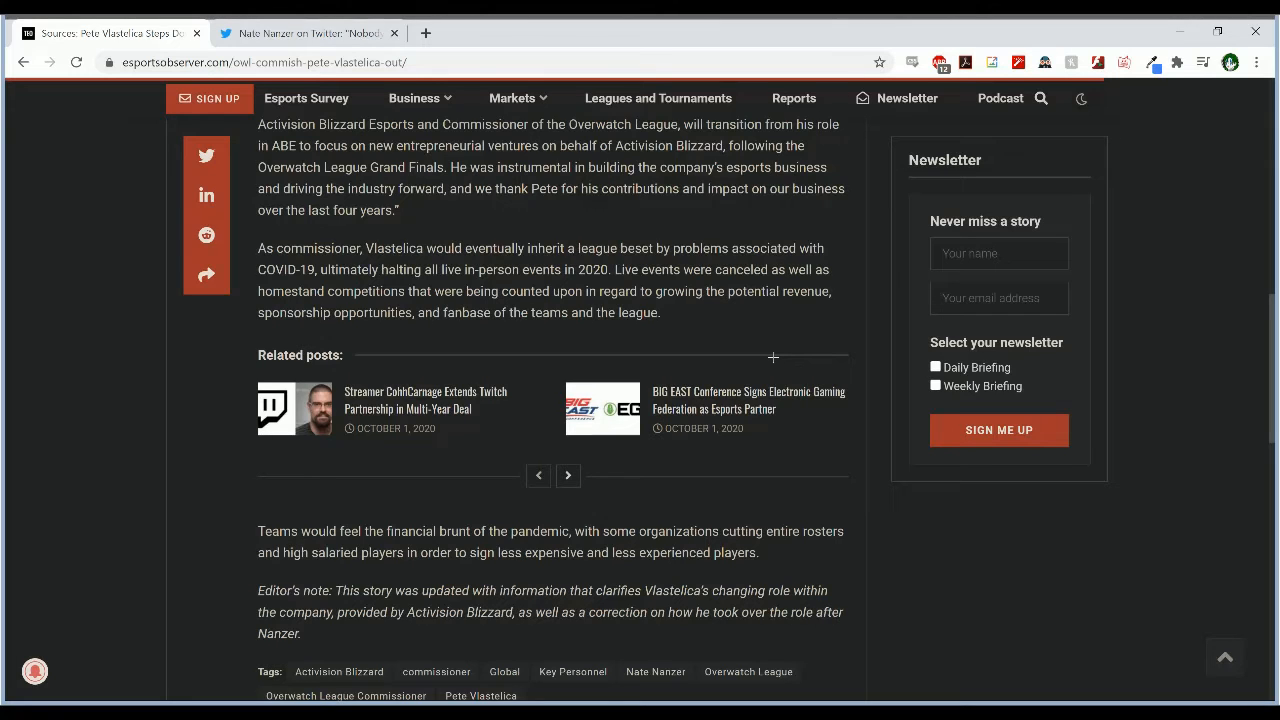
{"action": "mouse_move", "coordinate": [796, 372]}
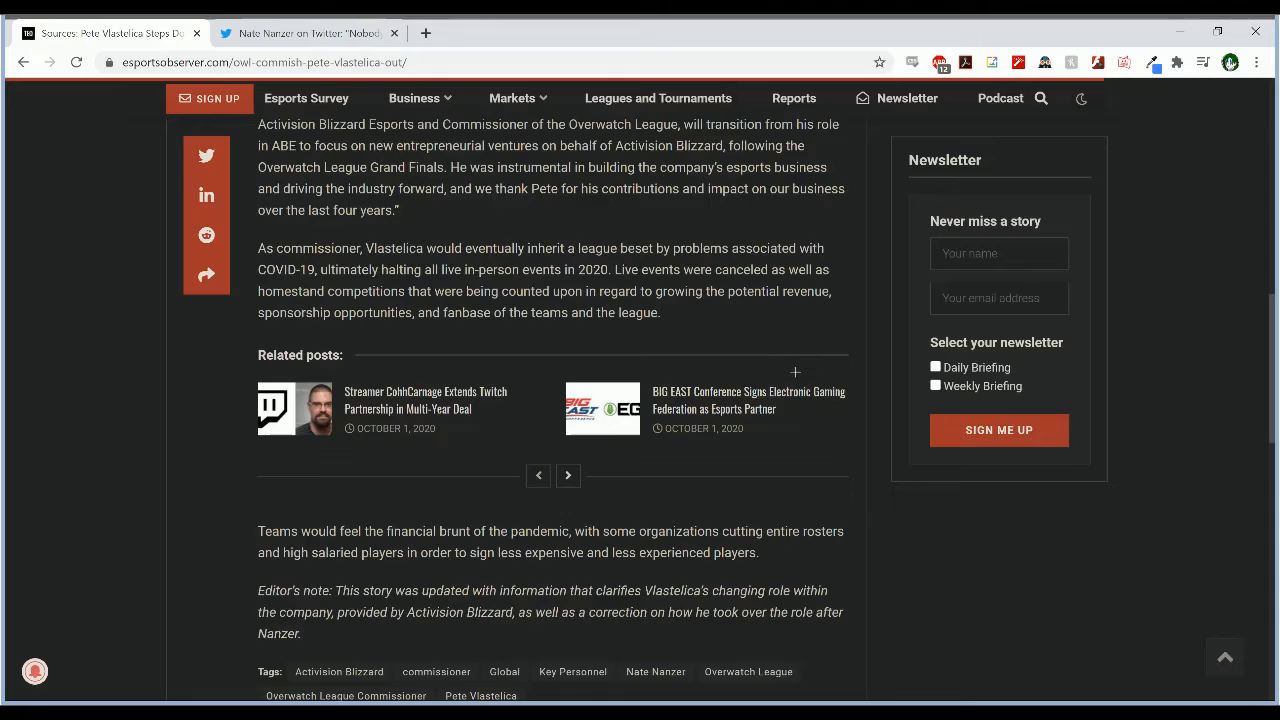
{"action": "scroll", "scroll_direction": "down", "scroll_amount": 3}
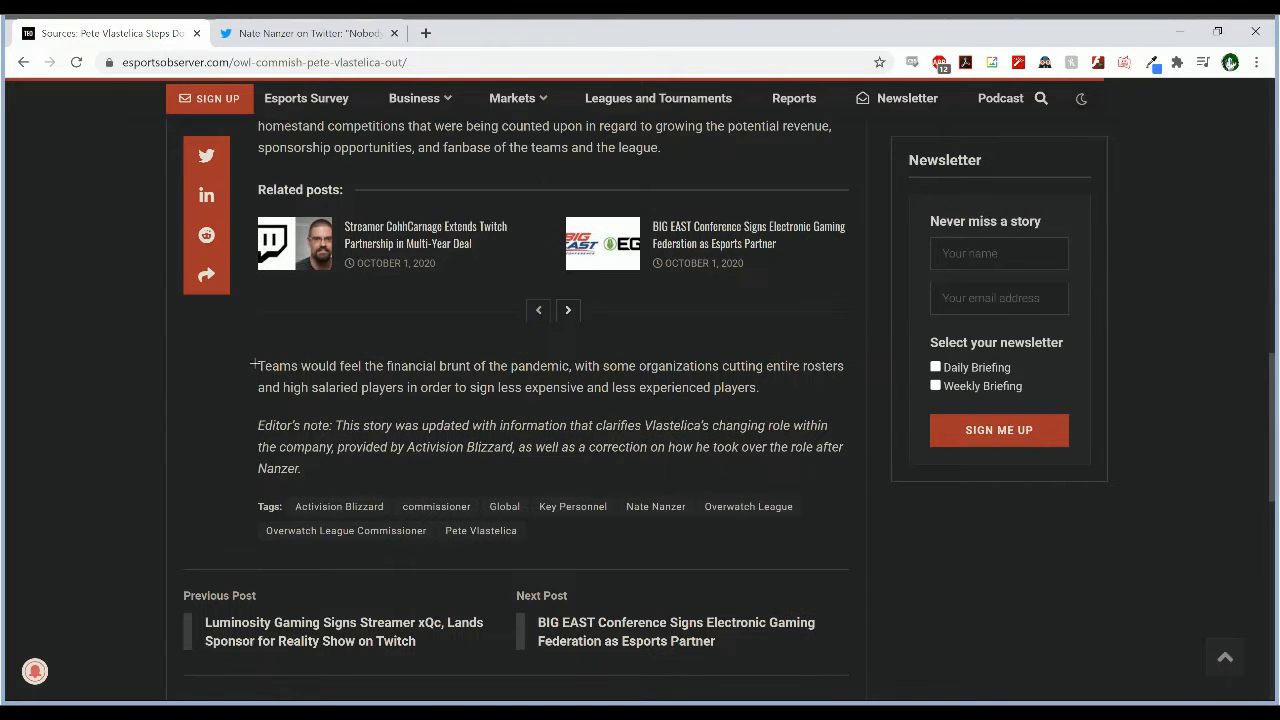
{"action": "mouse_move", "coordinate": [295, 395]}
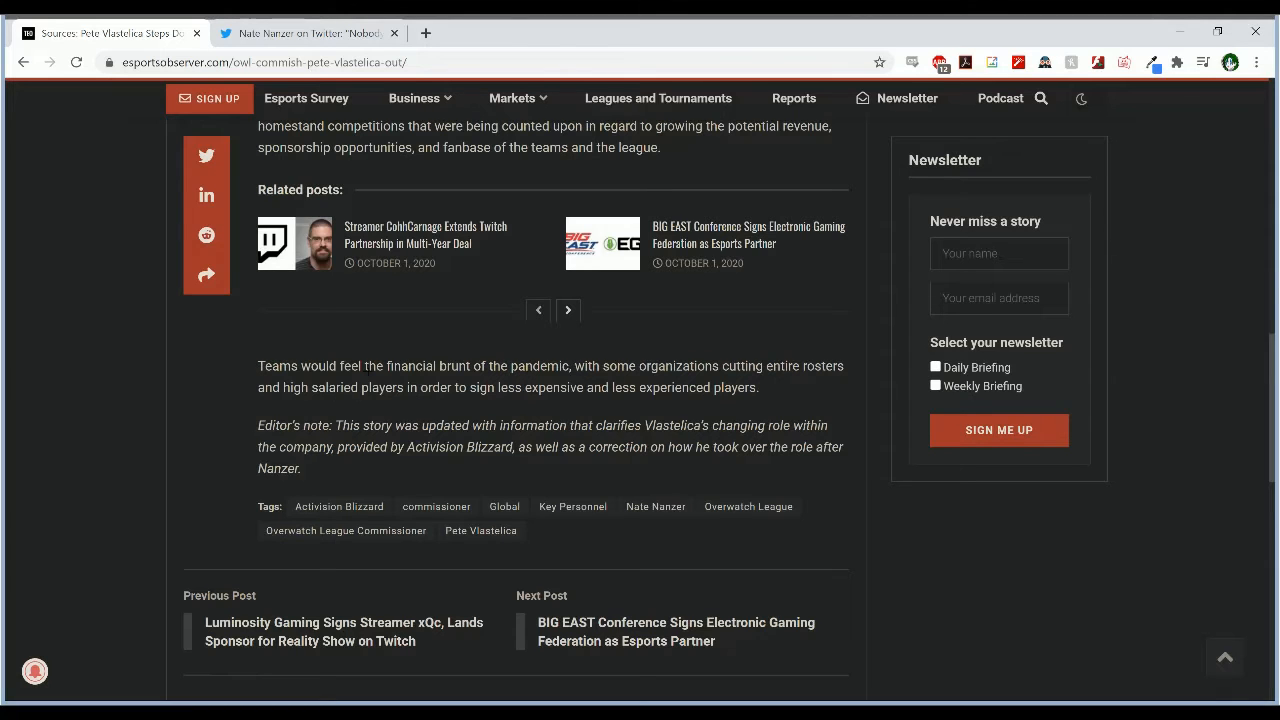
Step: Highlight the 'Teams would feel the financial brunt' sentence about pandemic roster cuts
{"action": "left_click_drag", "start_coordinate": [259, 365], "coordinate": [588, 365]}
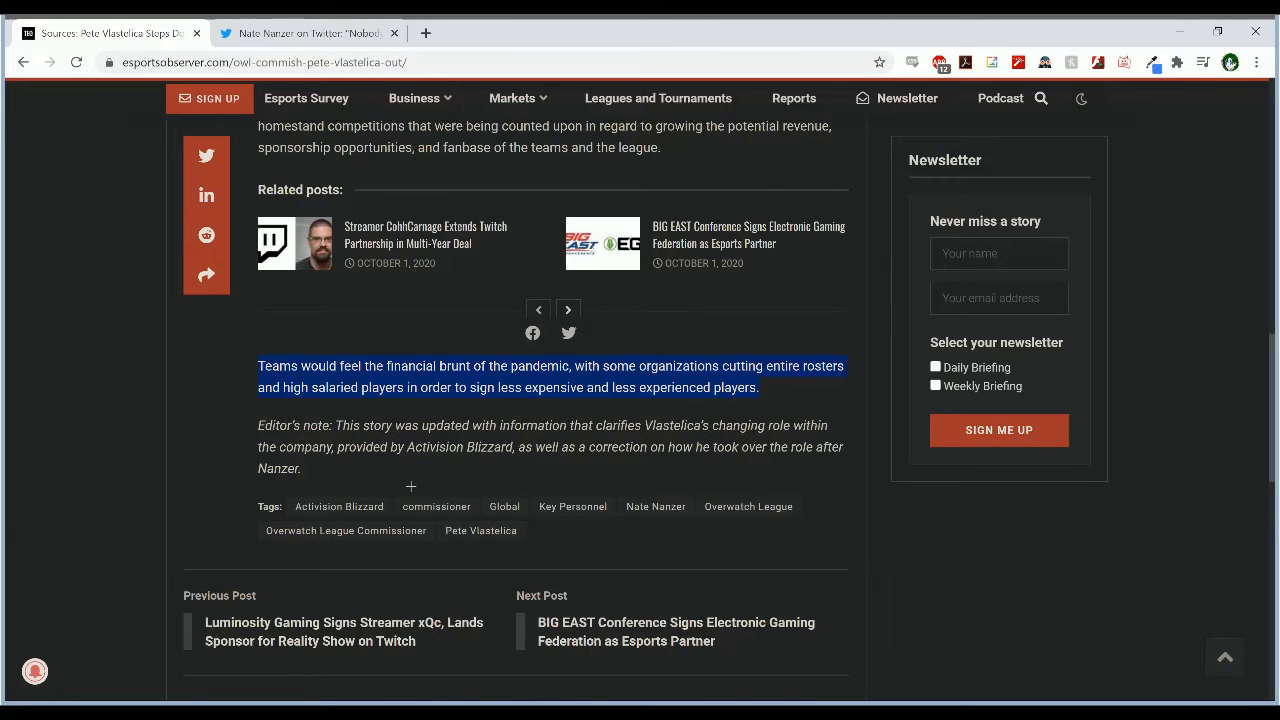
{"action": "scroll", "scroll_direction": "up", "scroll_amount": 3}
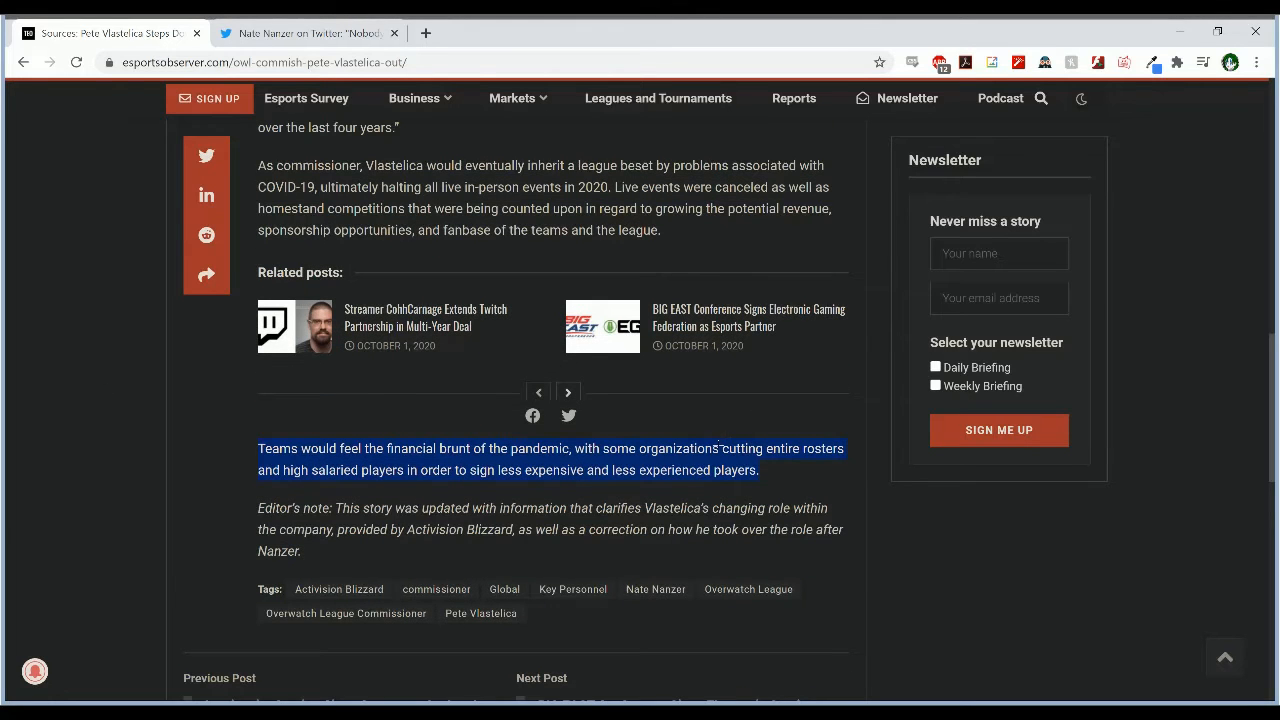
{"action": "mouse_move", "coordinate": [834, 417]}
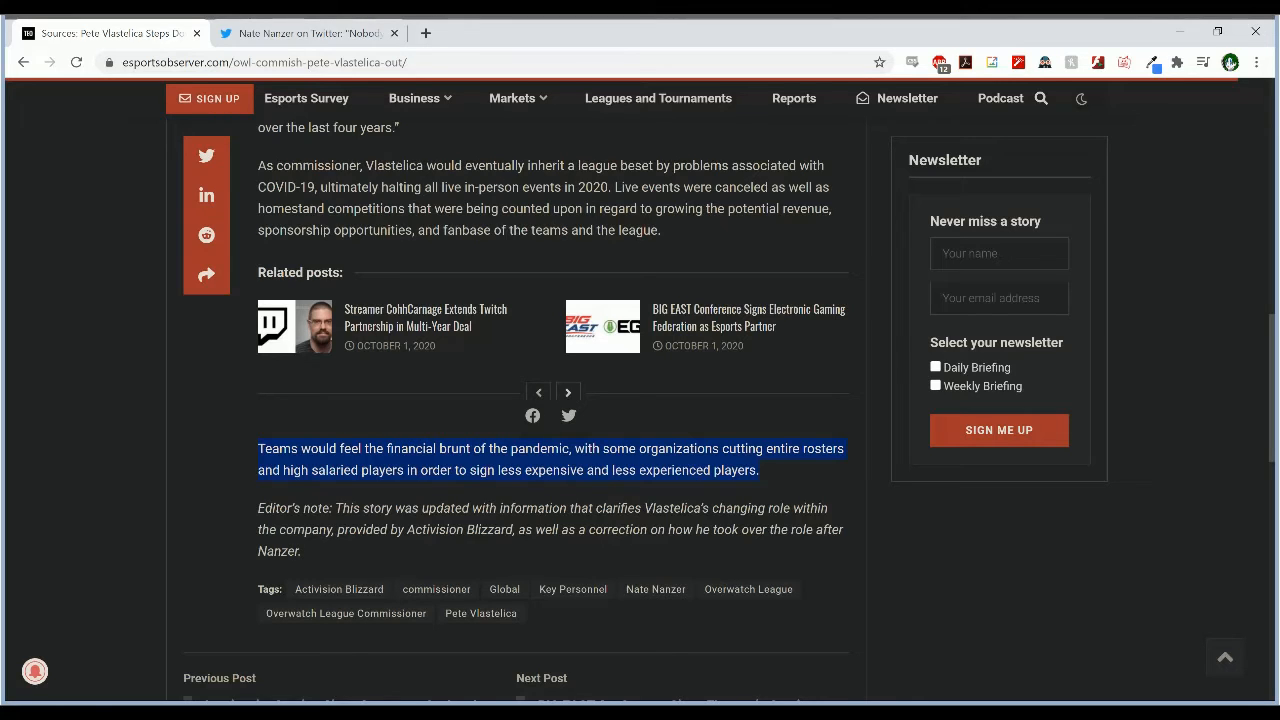
{"action": "mouse_move", "coordinate": [734, 677]}
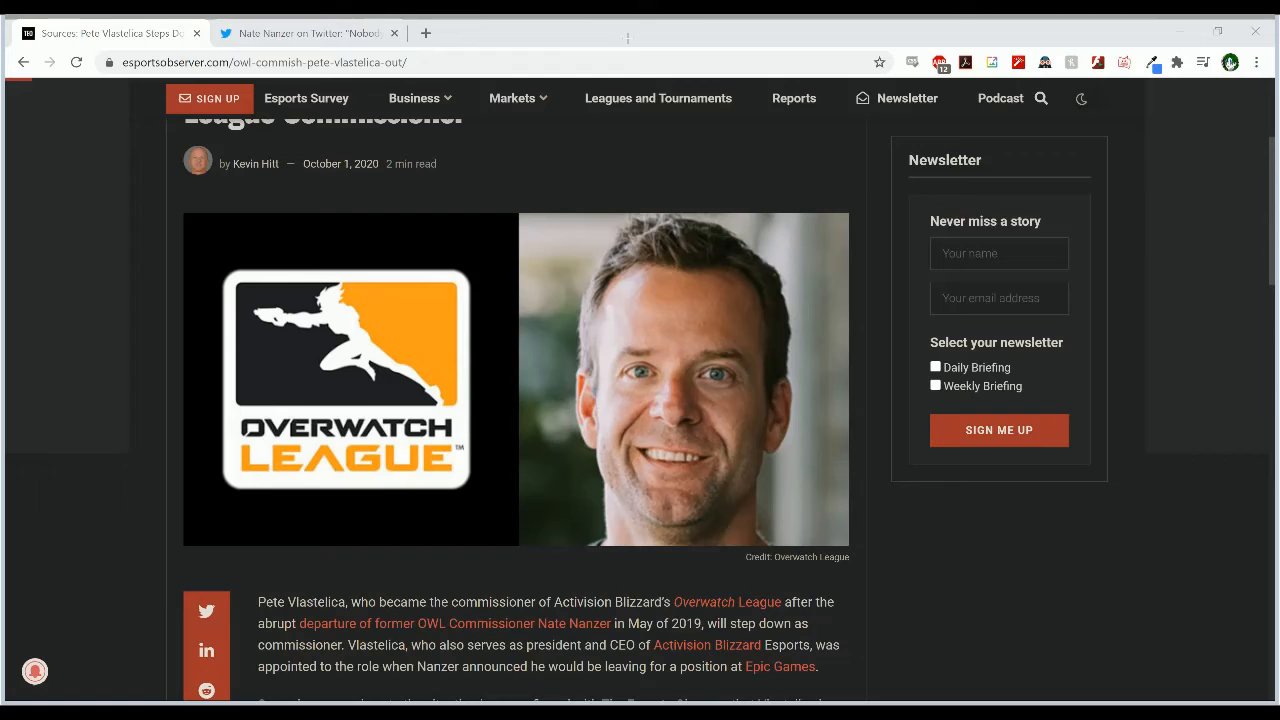
{"action": "mouse_move", "coordinate": [410, 451]}
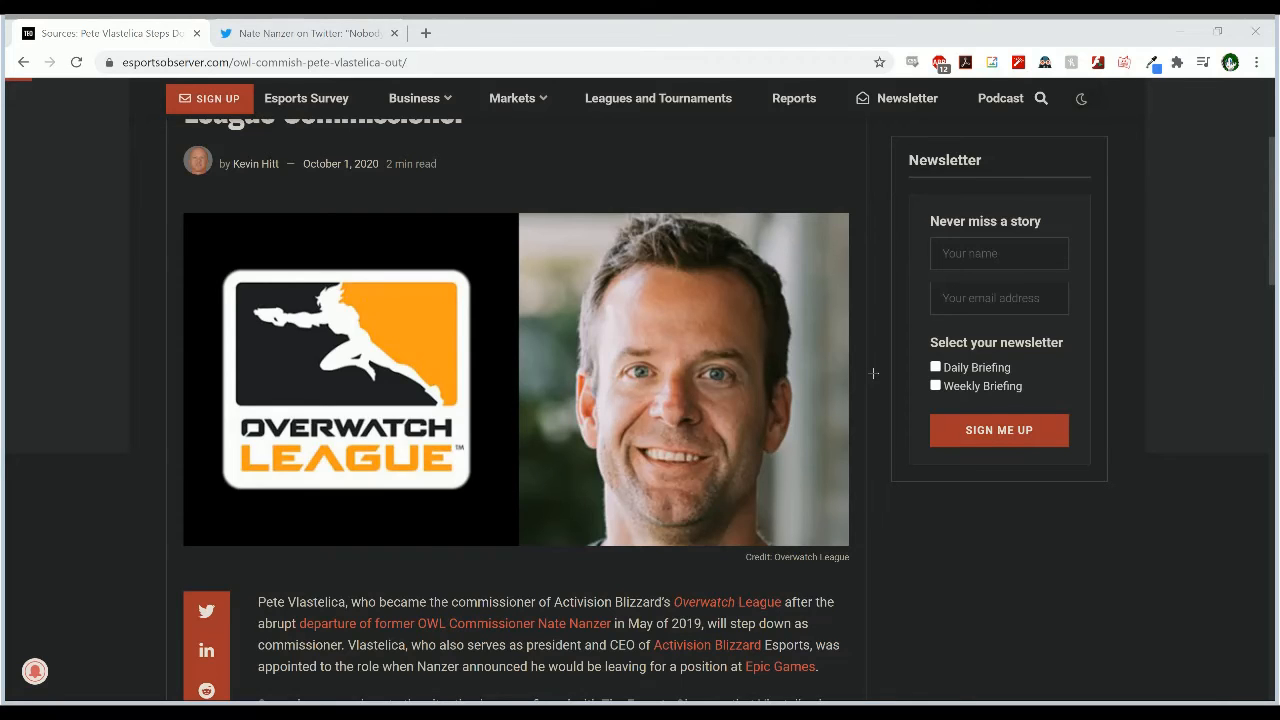
{"action": "mouse_move", "coordinate": [546, 640]}
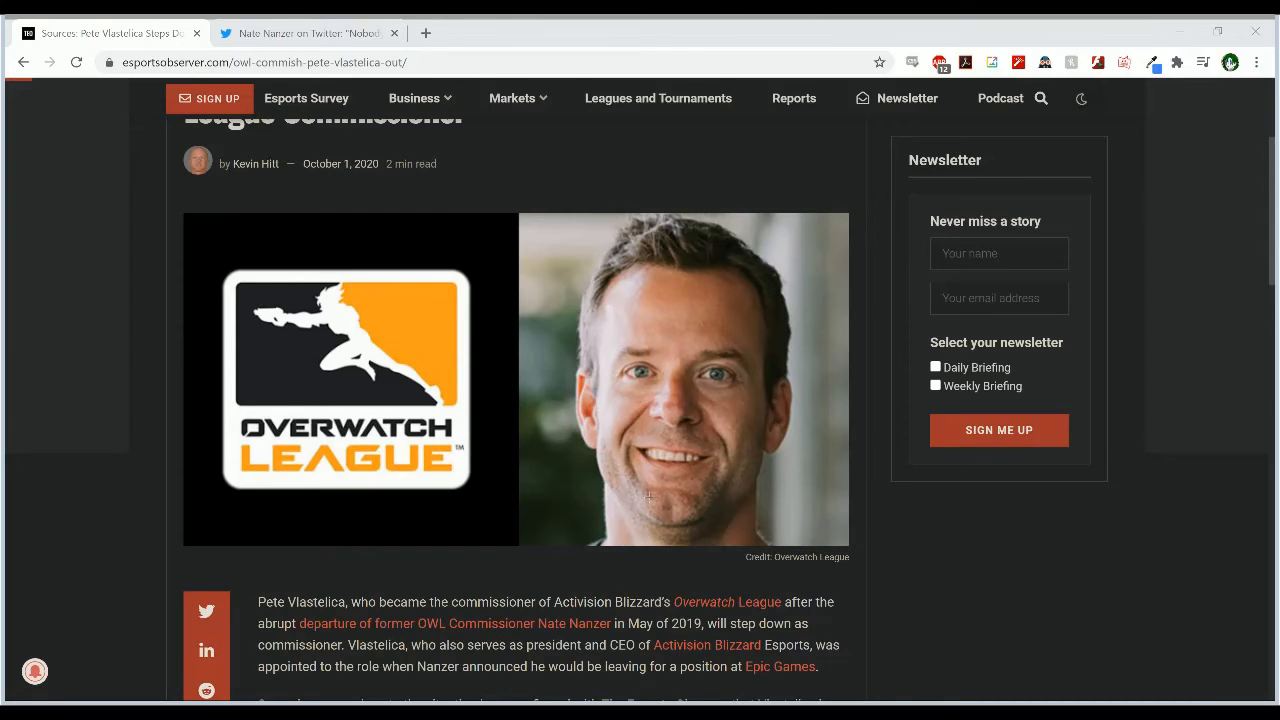
{"action": "mouse_move", "coordinate": [777, 388]}
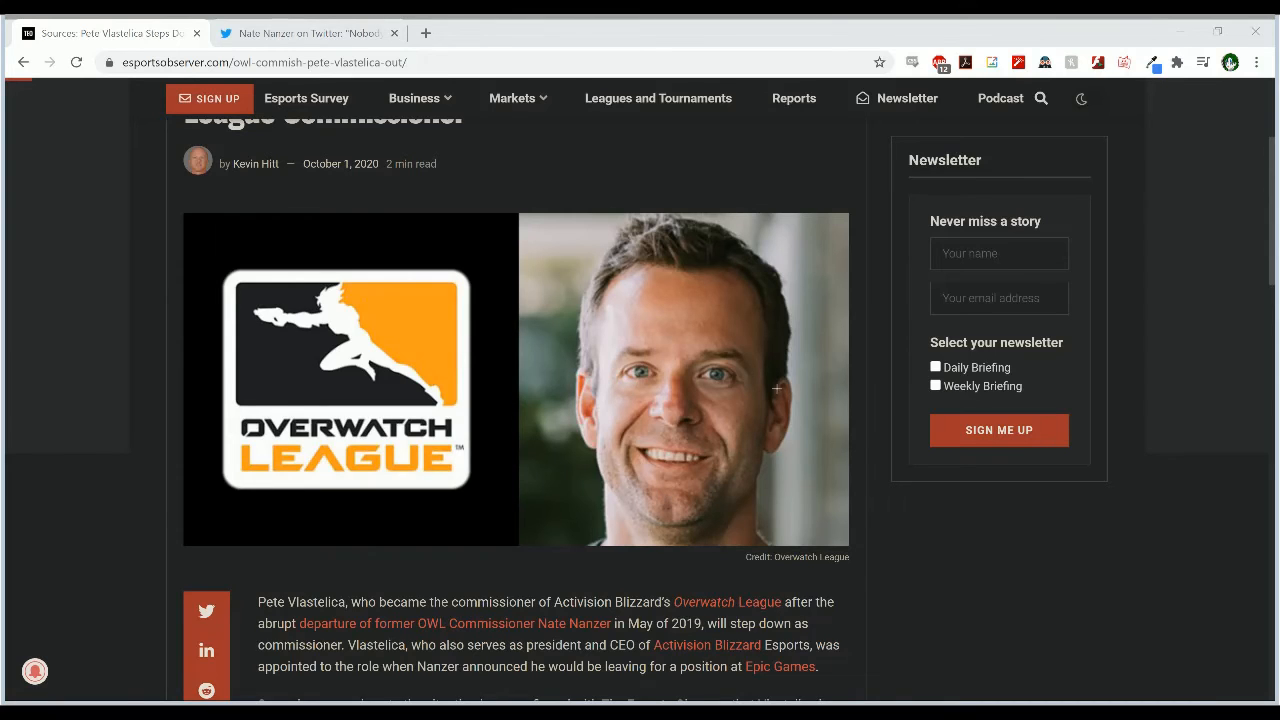
{"action": "mouse_move", "coordinate": [913, 336]}
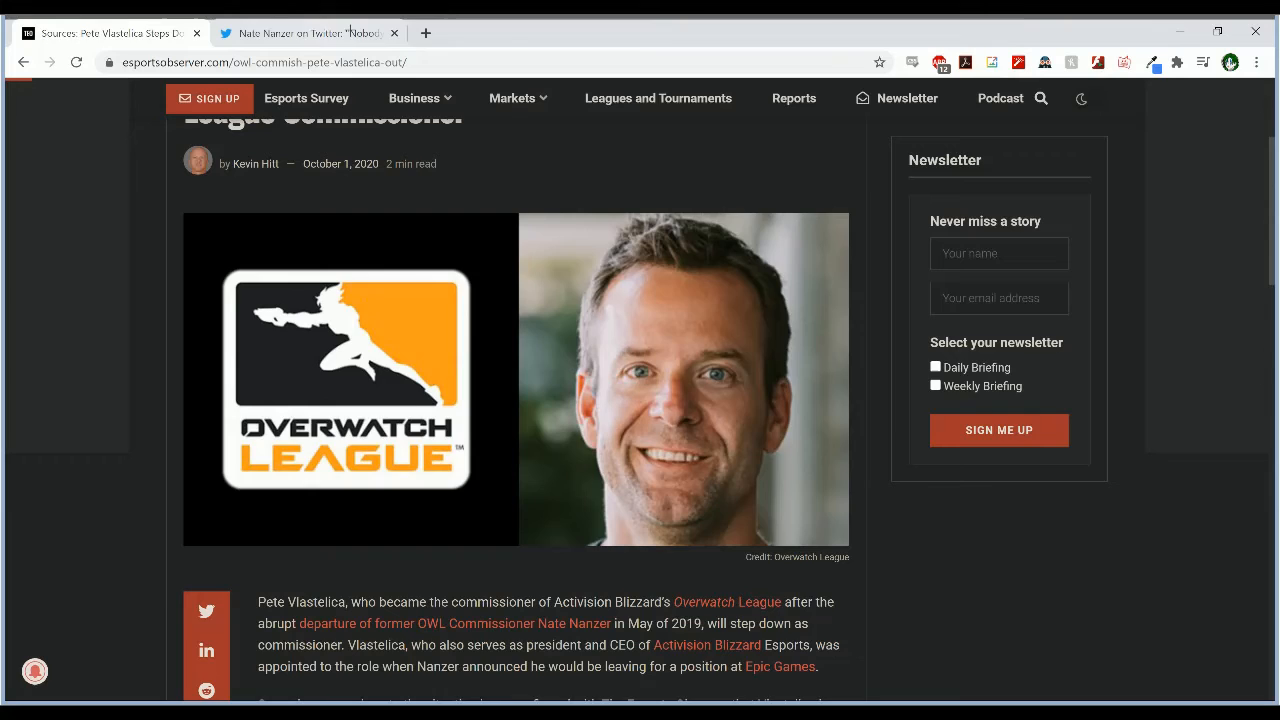
Step: Return to the article top showing the byline and Overwatch League photo
{"action": "left_click", "coordinate": [305, 32]}
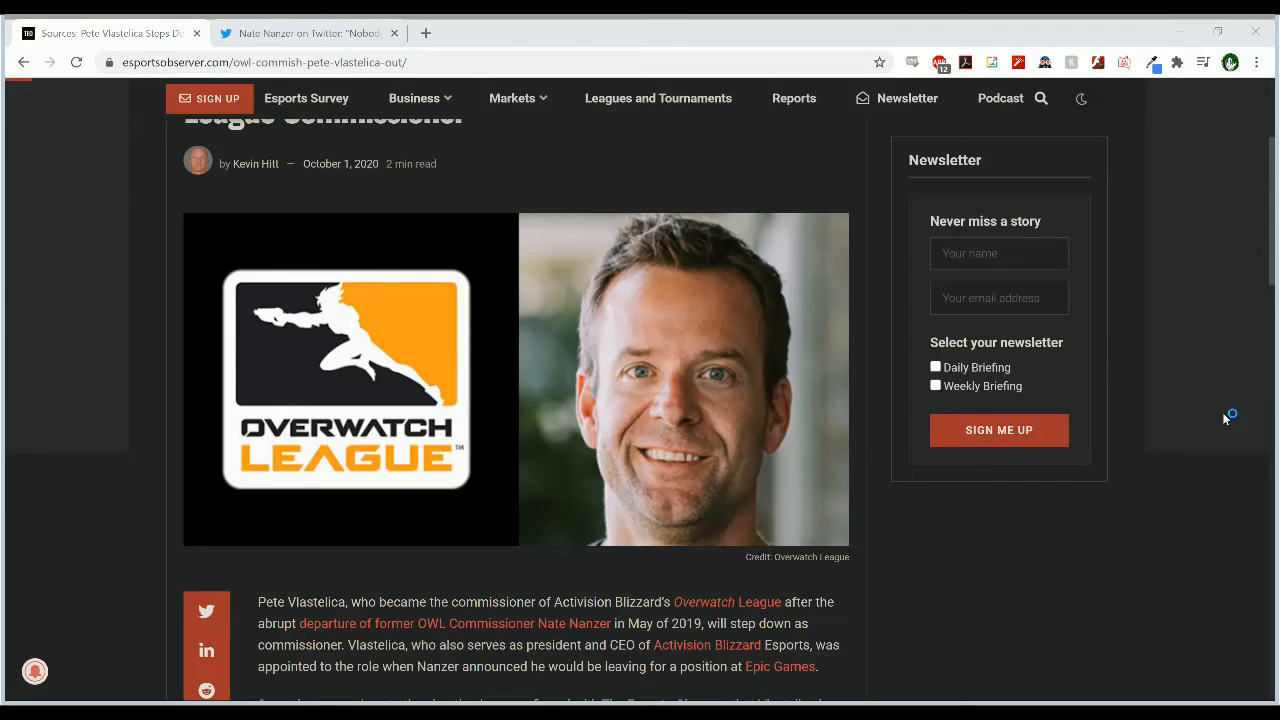
{"action": "mouse_move", "coordinate": [1223, 413]}
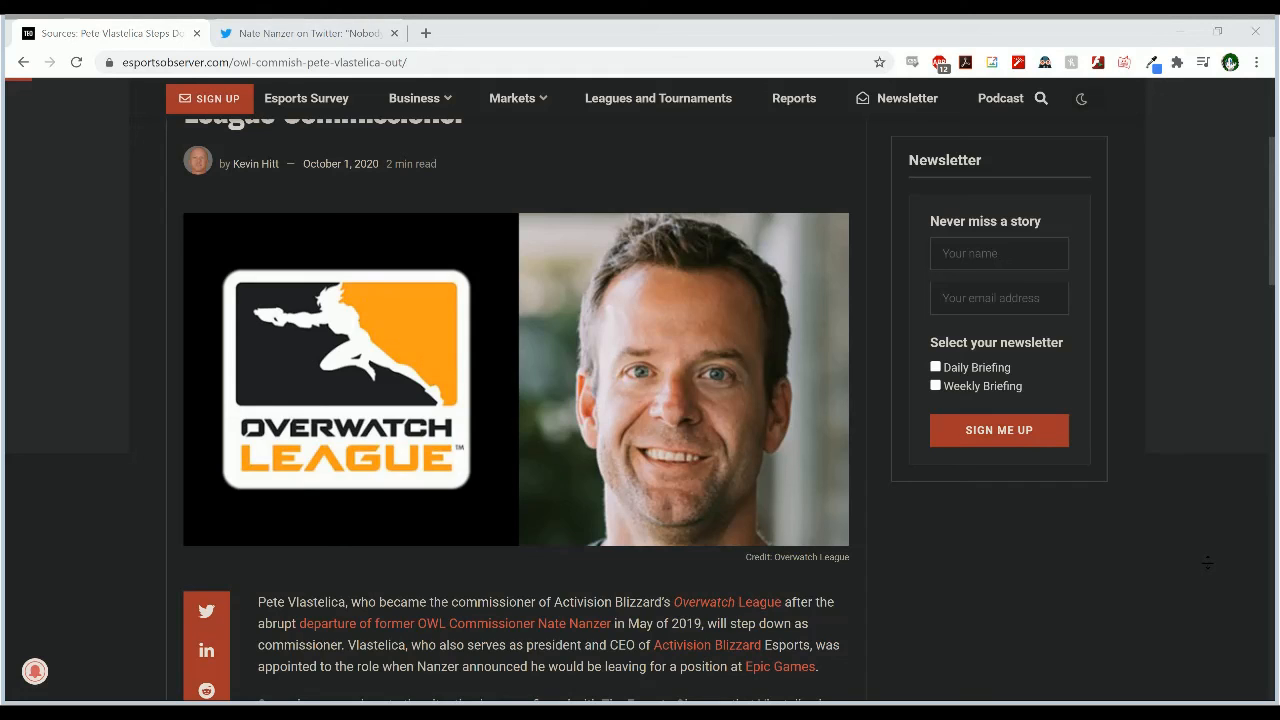
{"action": "mouse_move", "coordinate": [1203, 552]}
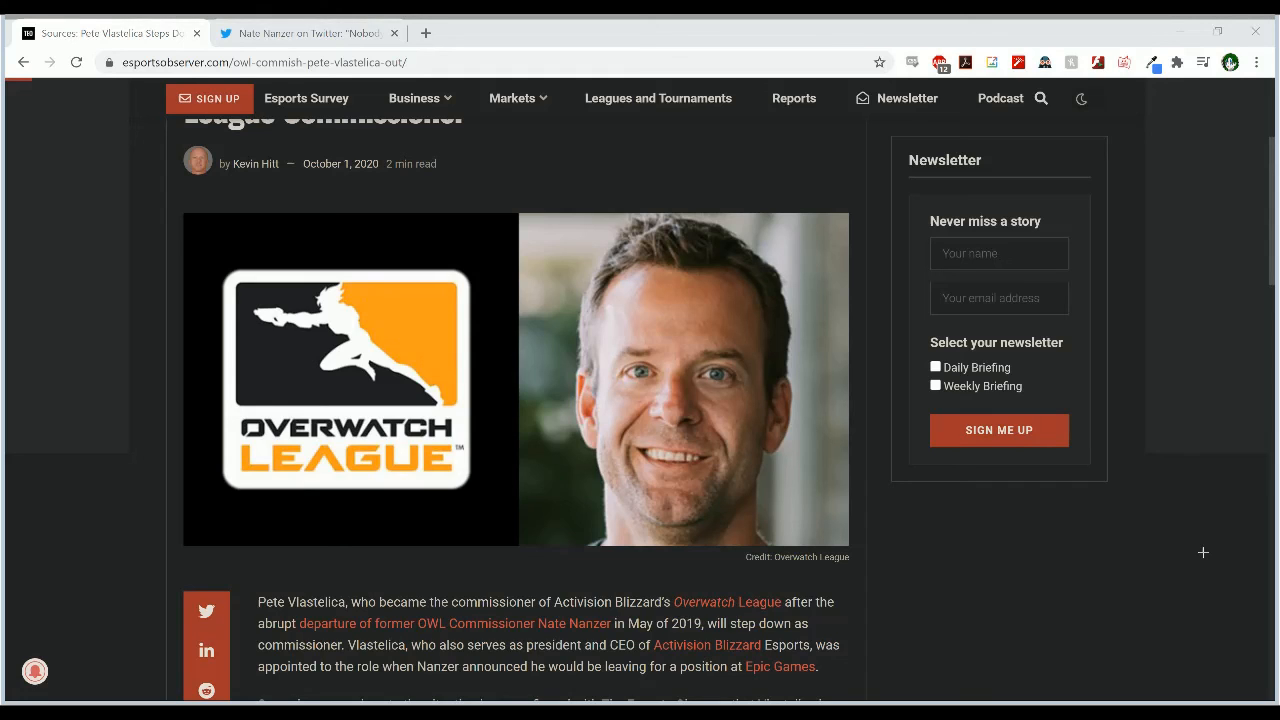
{"action": "mouse_move", "coordinate": [1120, 531]}
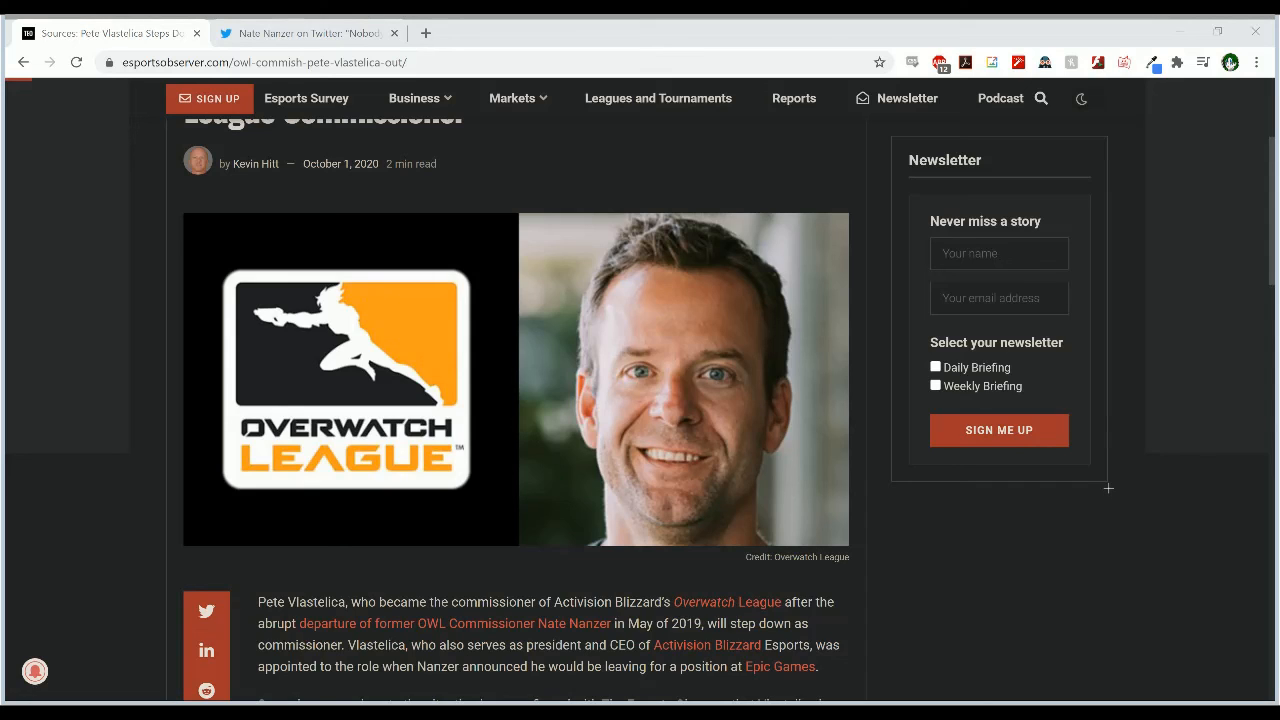
{"action": "mouse_move", "coordinate": [1084, 491]}
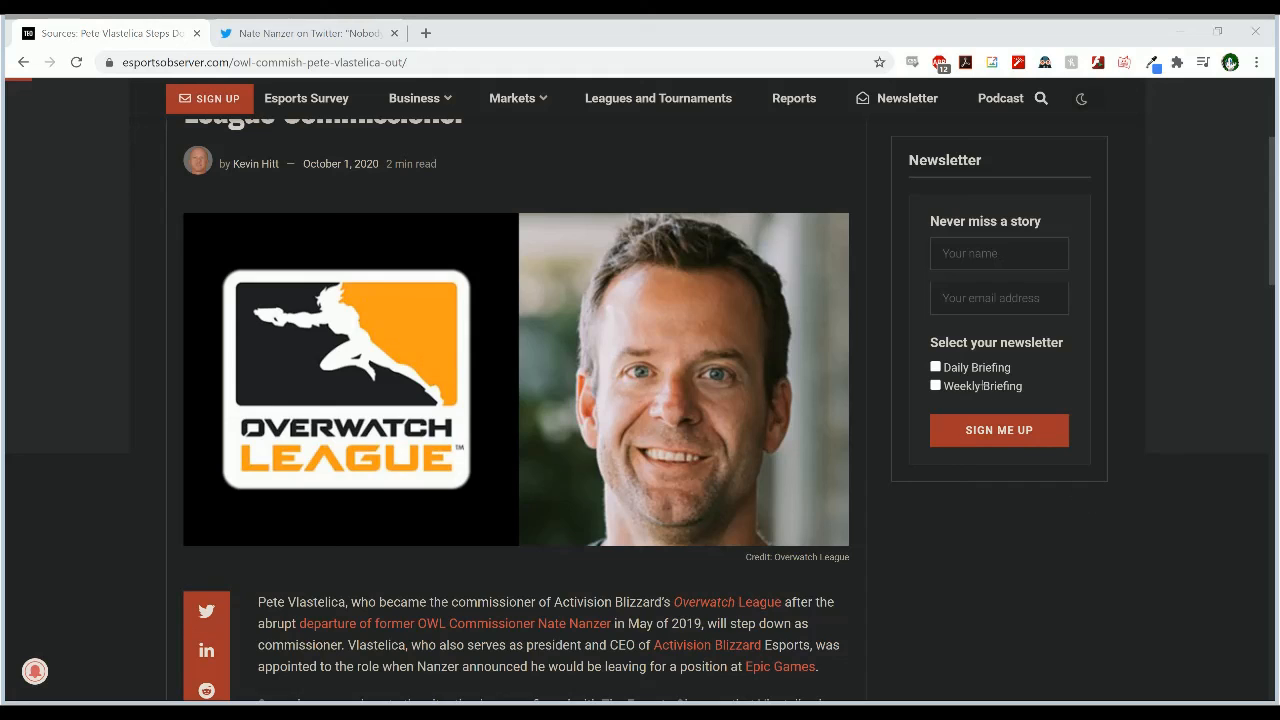
{"action": "mouse_move", "coordinate": [670, 90]}
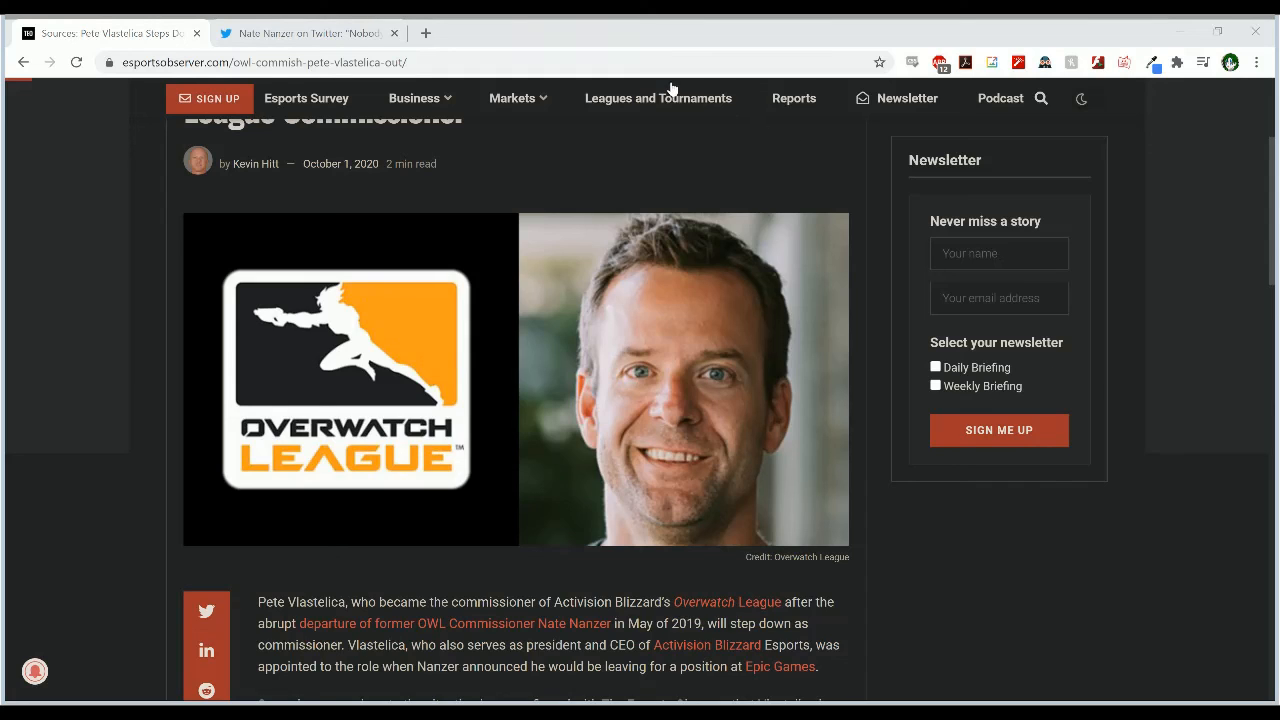